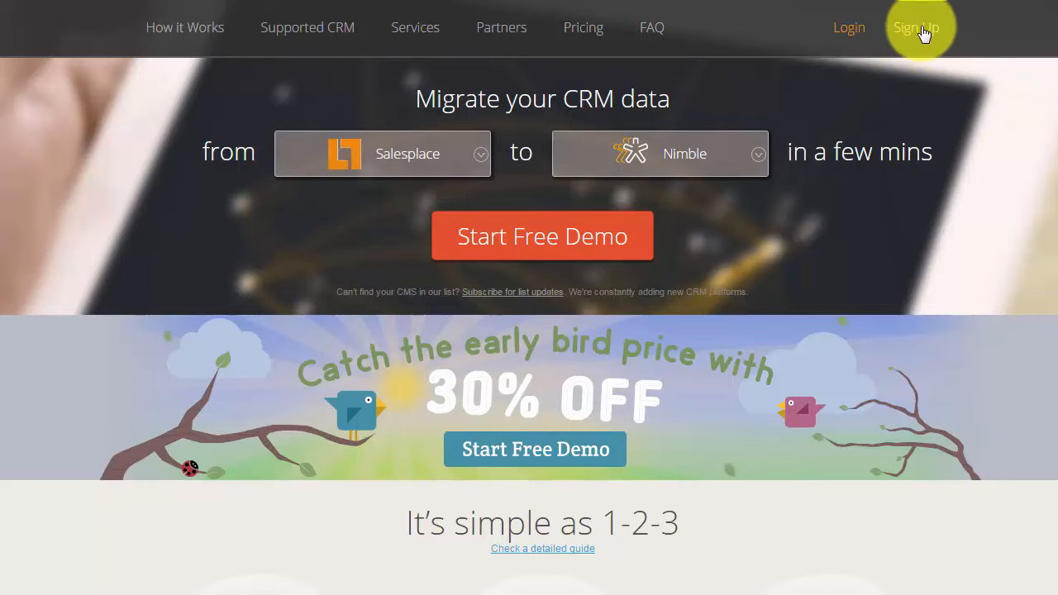
Fill the sign-up form with name, email, password, password confirmation and phone number
left_click(919, 26)
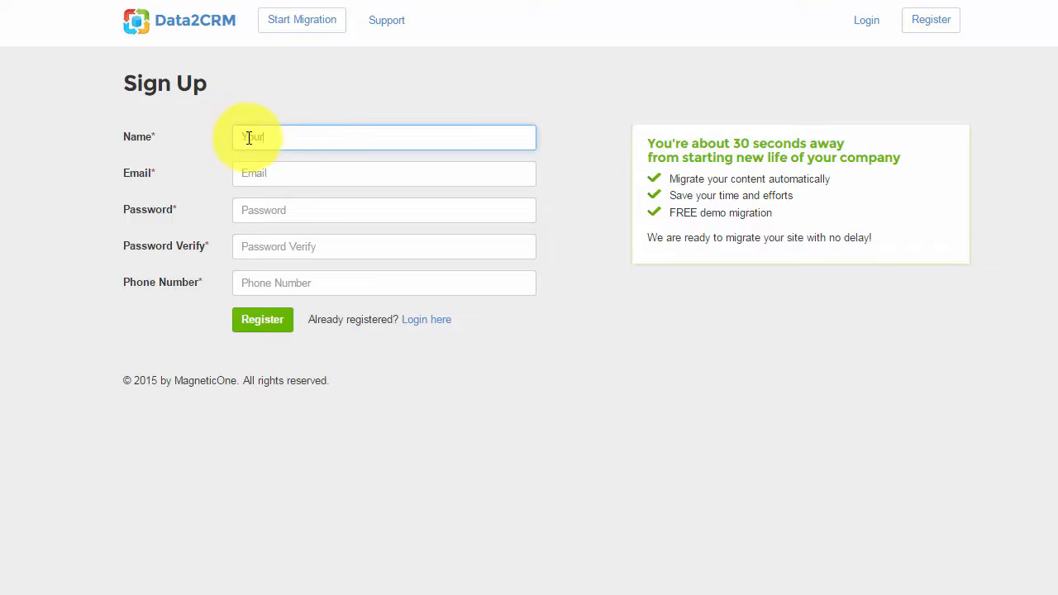
left_click(383, 173)
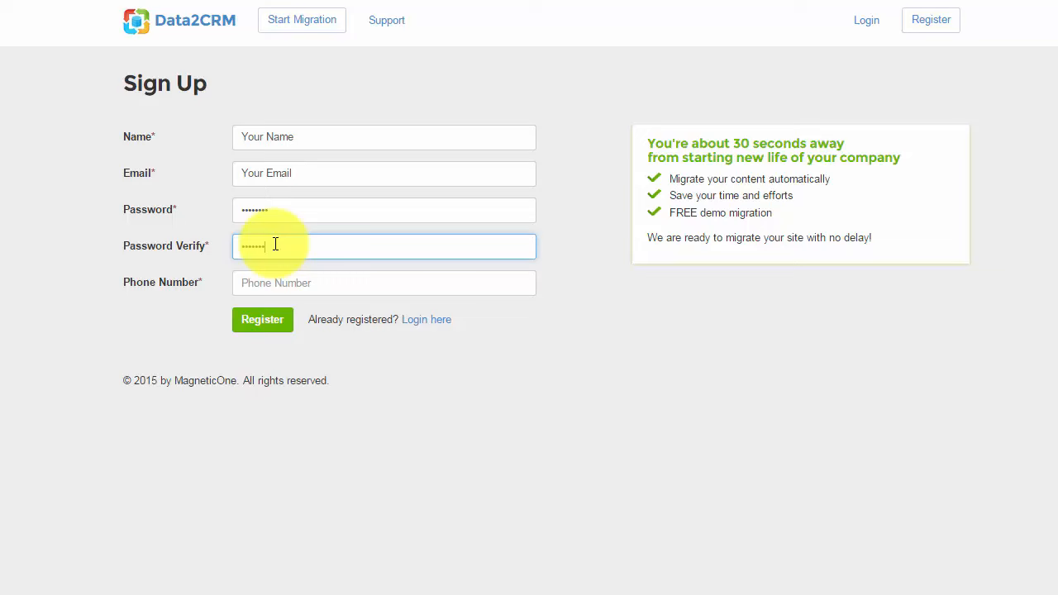
left_click(383, 283)
type("Your Phone Number")
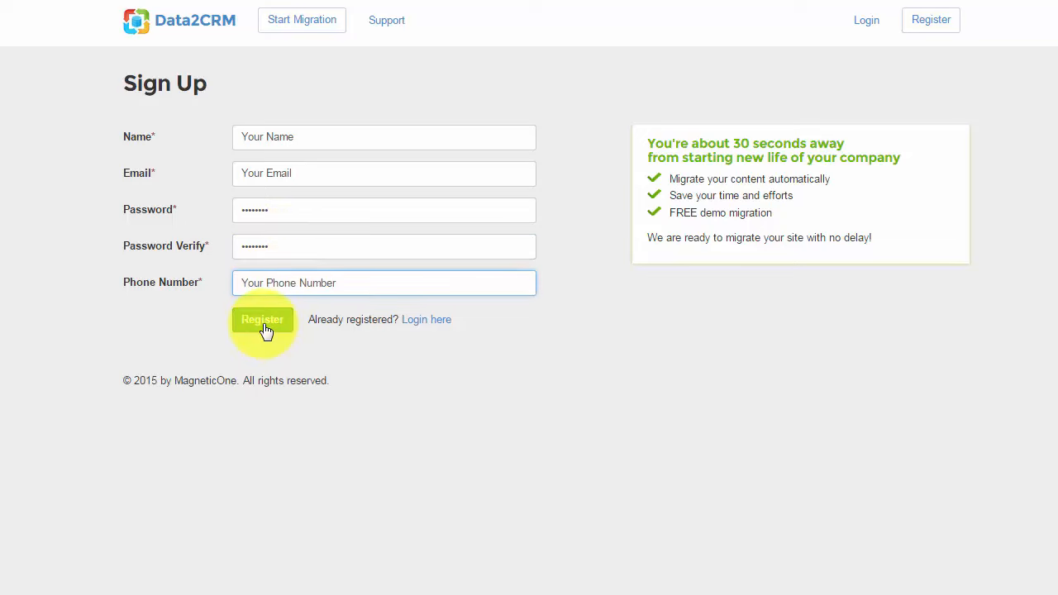
Register the account, choose Salesforce as source CRM and allow Data2CRM access to it
left_click(261, 321)
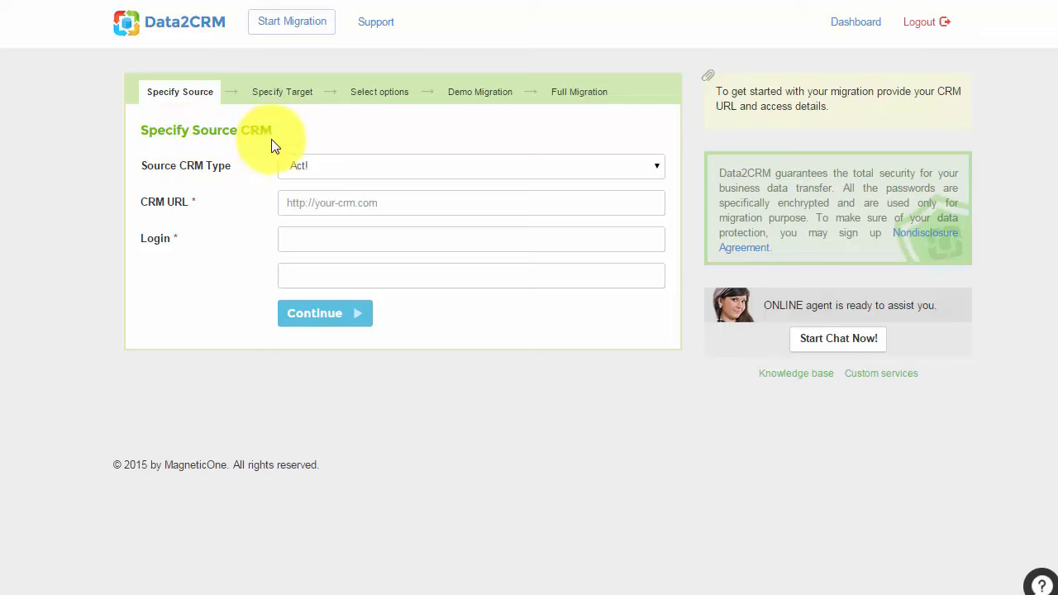
left_click(471, 166)
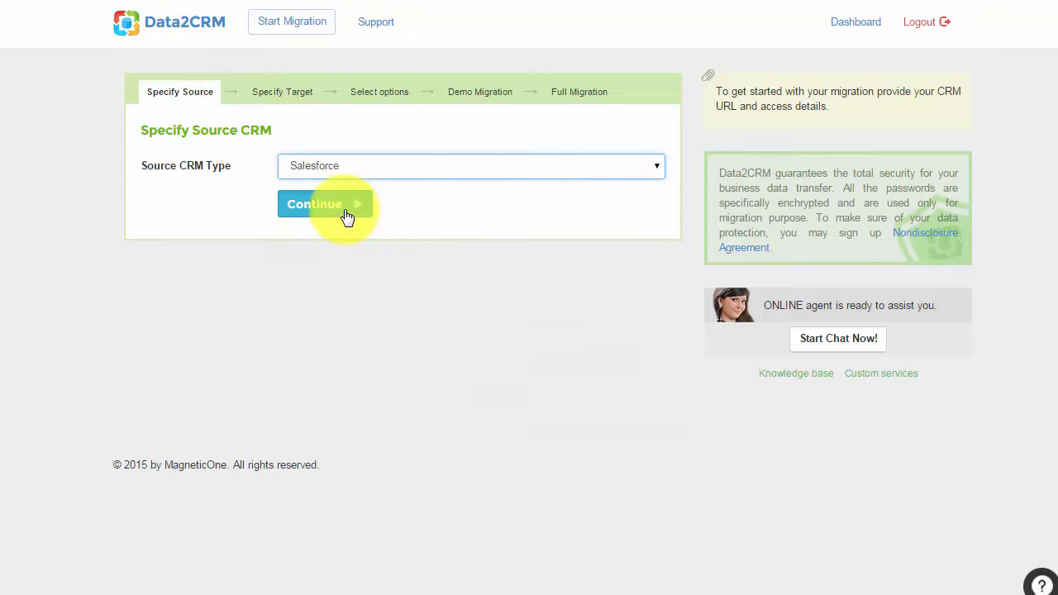
left_click(322, 205)
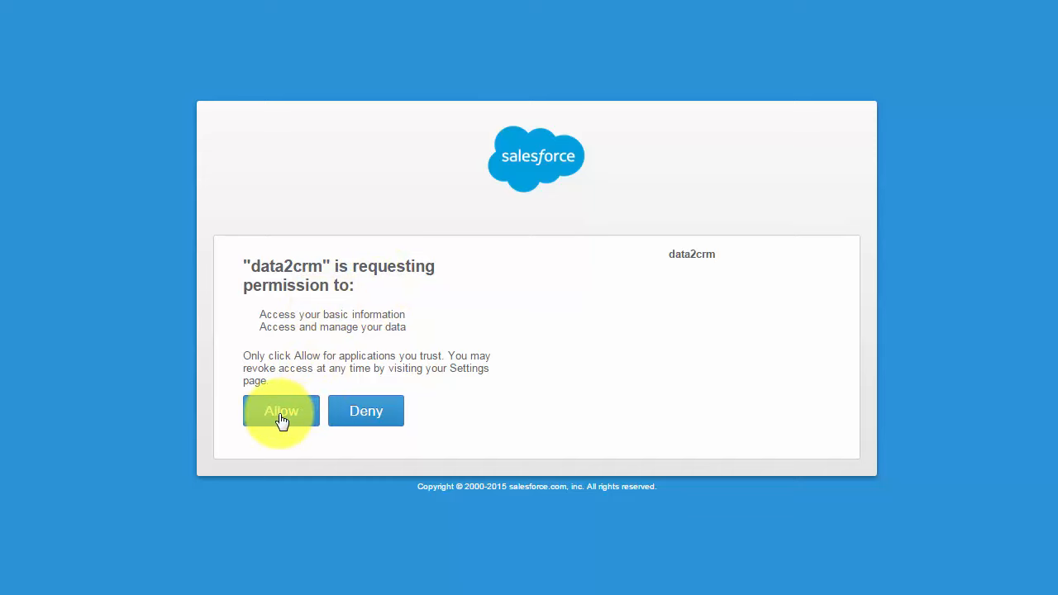
left_click(281, 410)
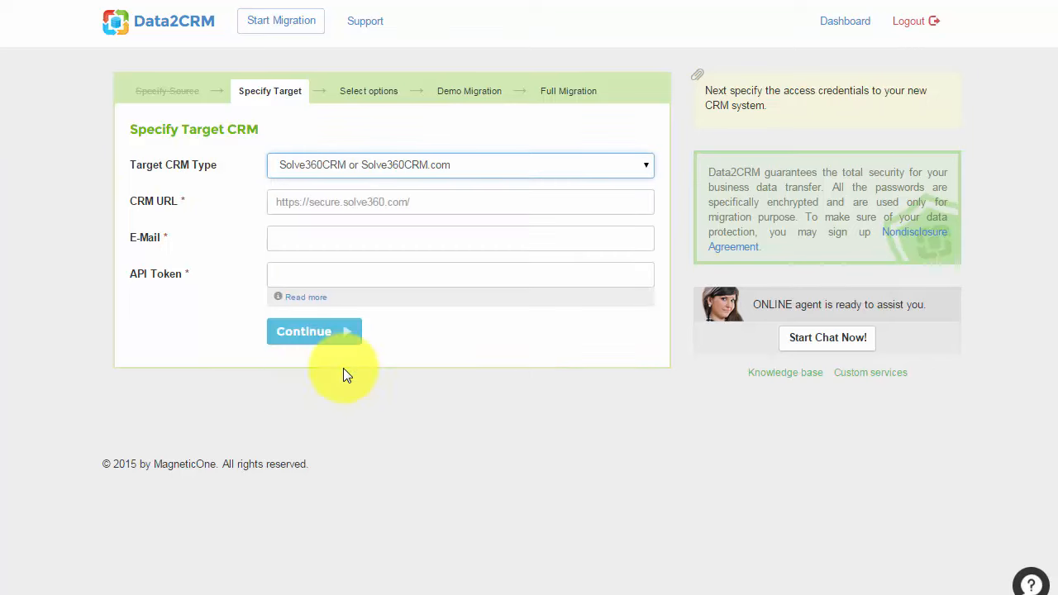
Enter the Solve360 target CRM URL 'Your_Solve360_CR' along with e-mail and API token details
left_click(459, 201)
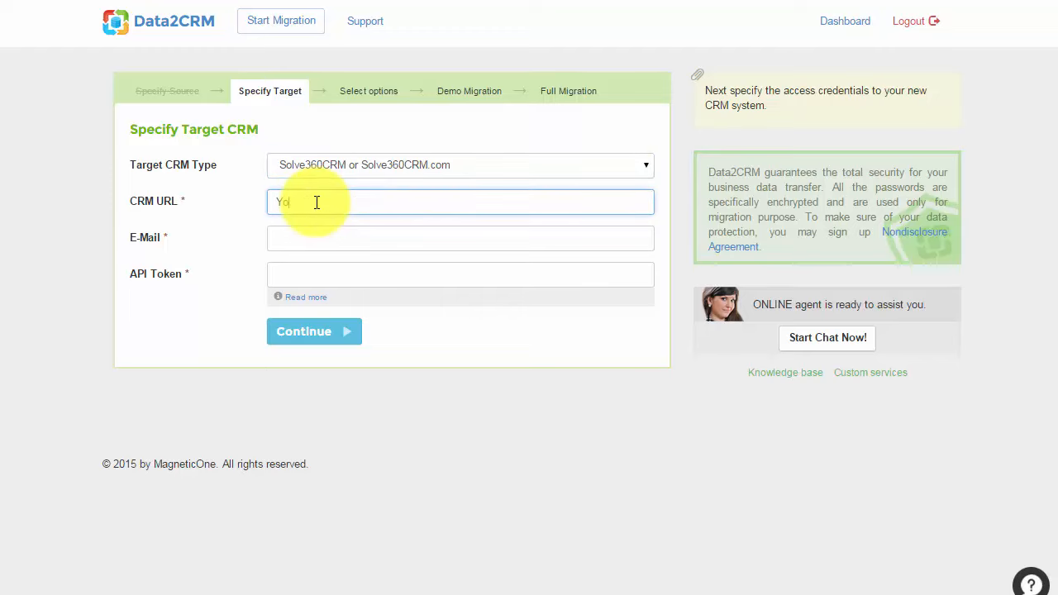
type("Your_Solve360_CR")
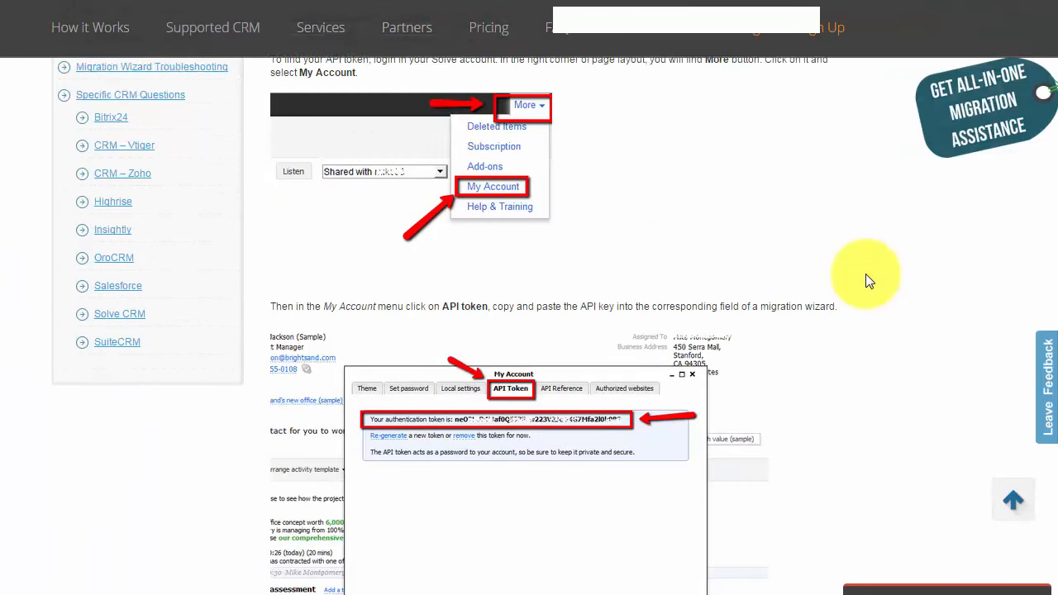
scroll("up", 3)
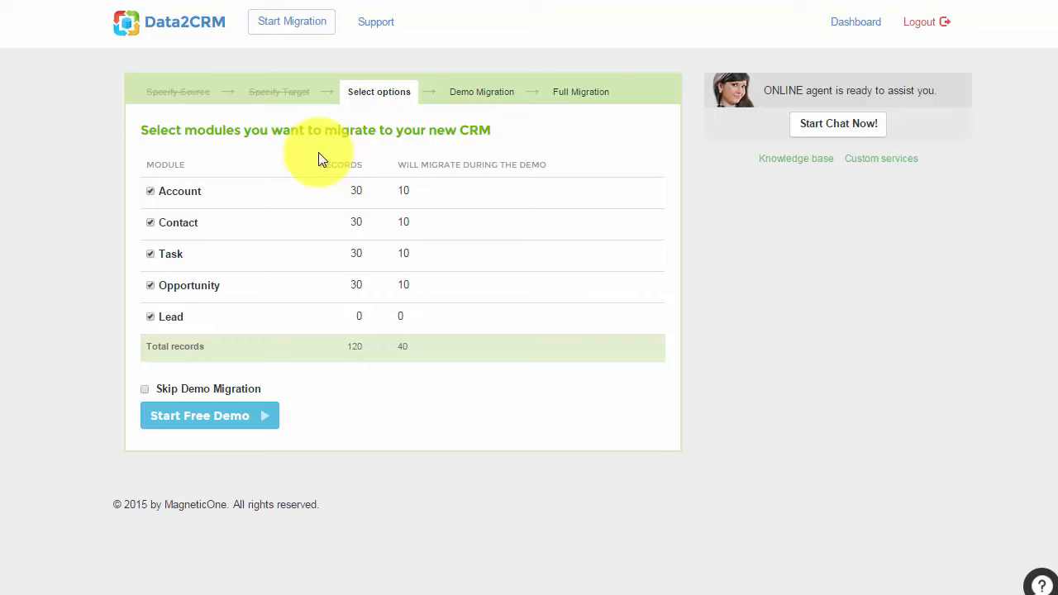
mouse_move(152, 202)
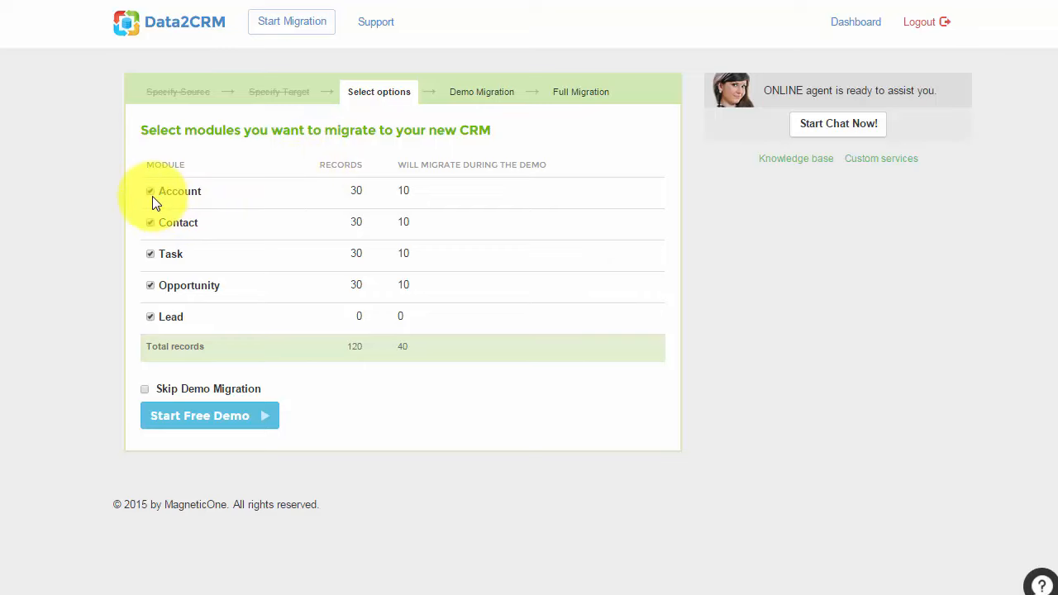
mouse_move(159, 238)
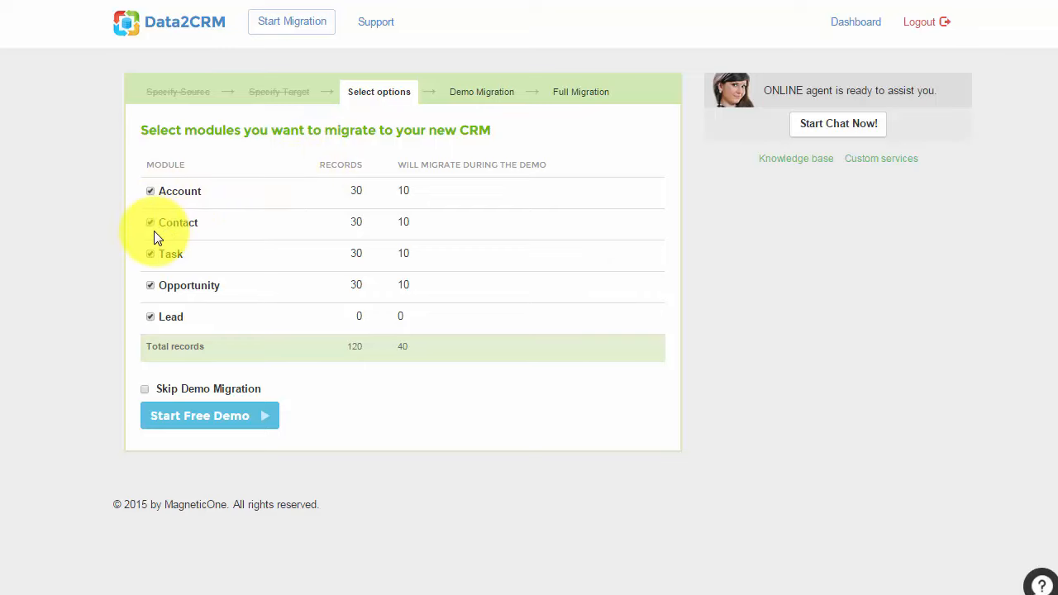
mouse_move(157, 268)
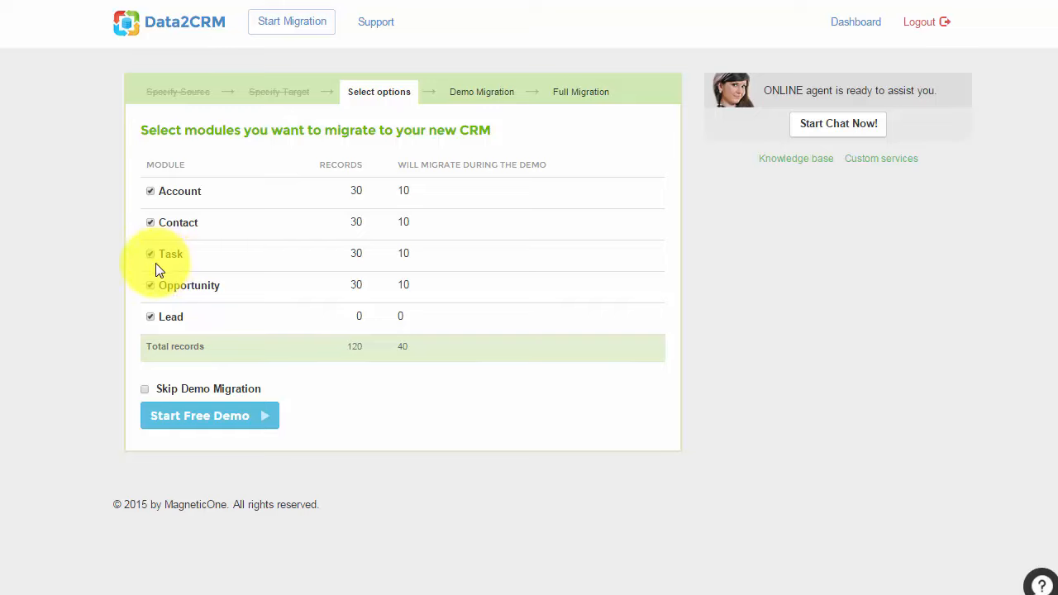
mouse_move(162, 304)
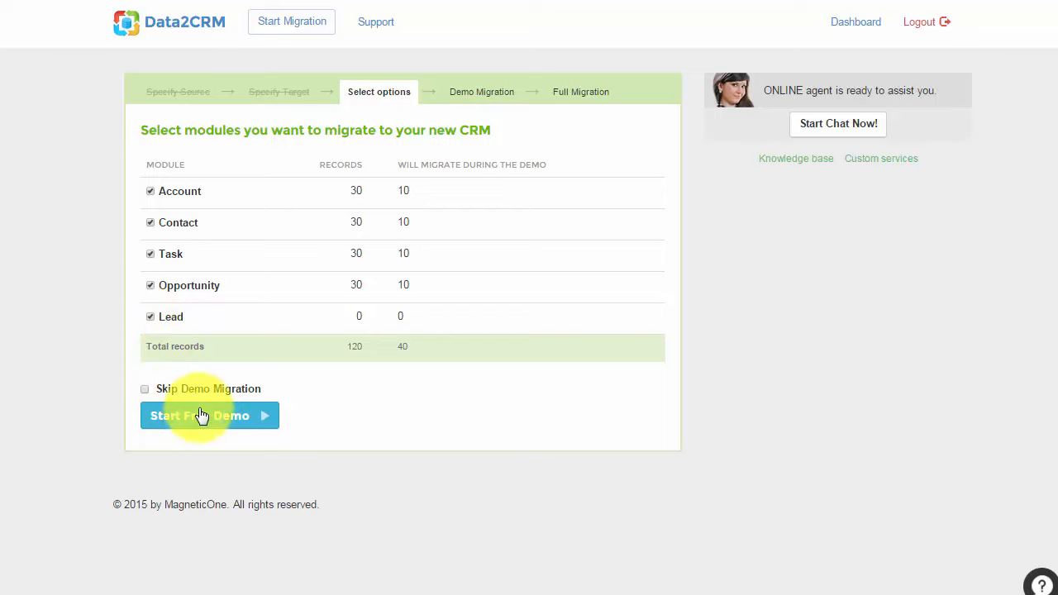
mouse_move(206, 416)
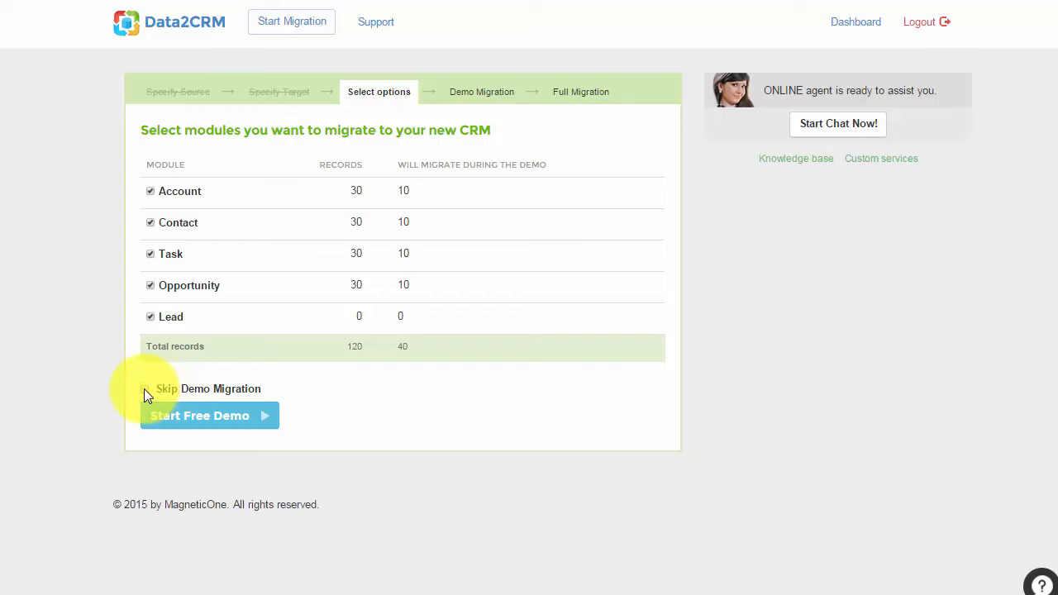
left_click(144, 388)
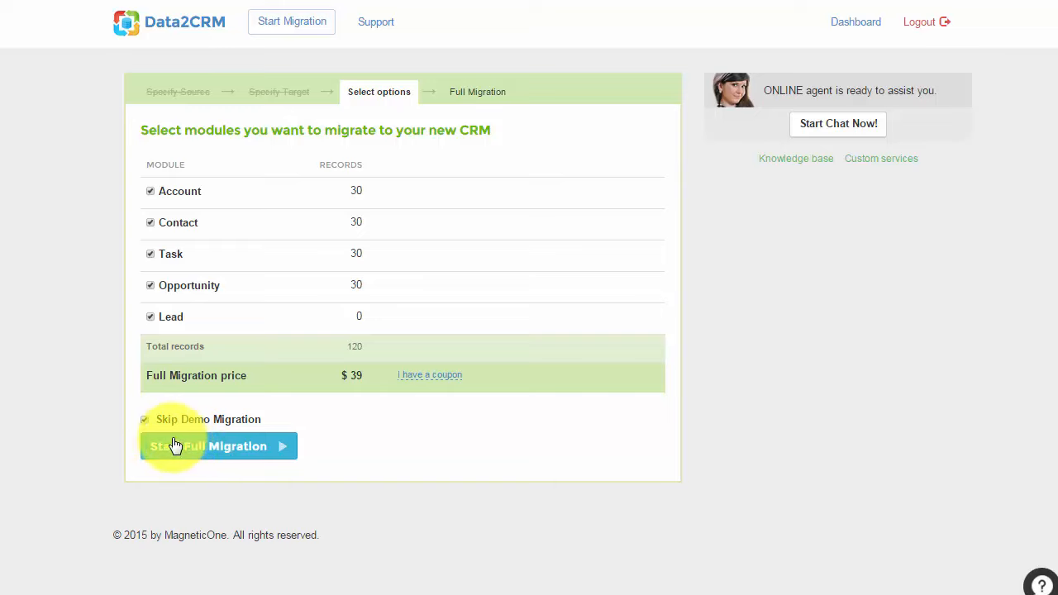
left_click(144, 420)
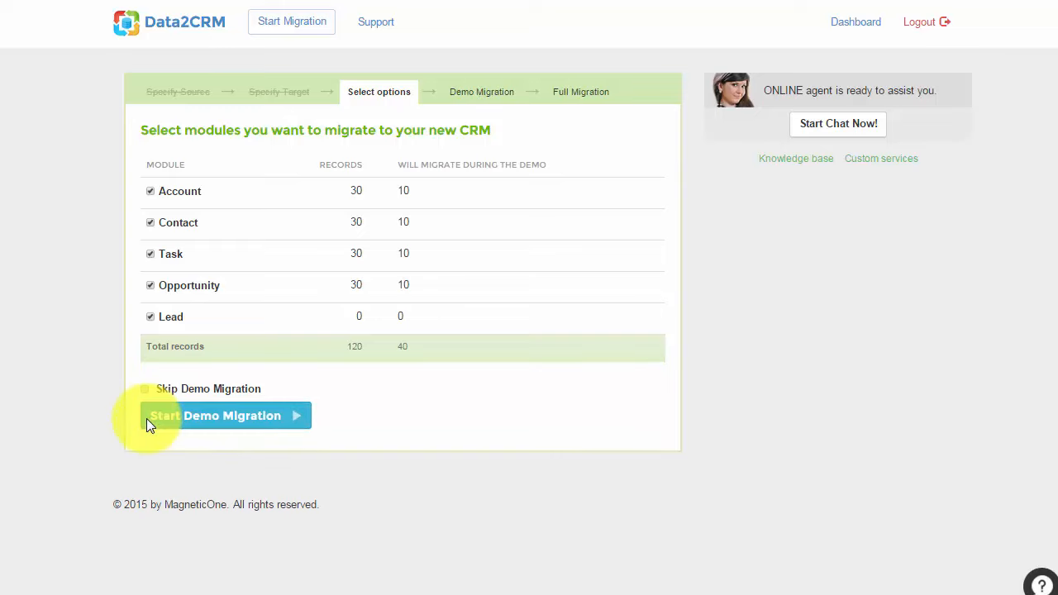
mouse_move(222, 426)
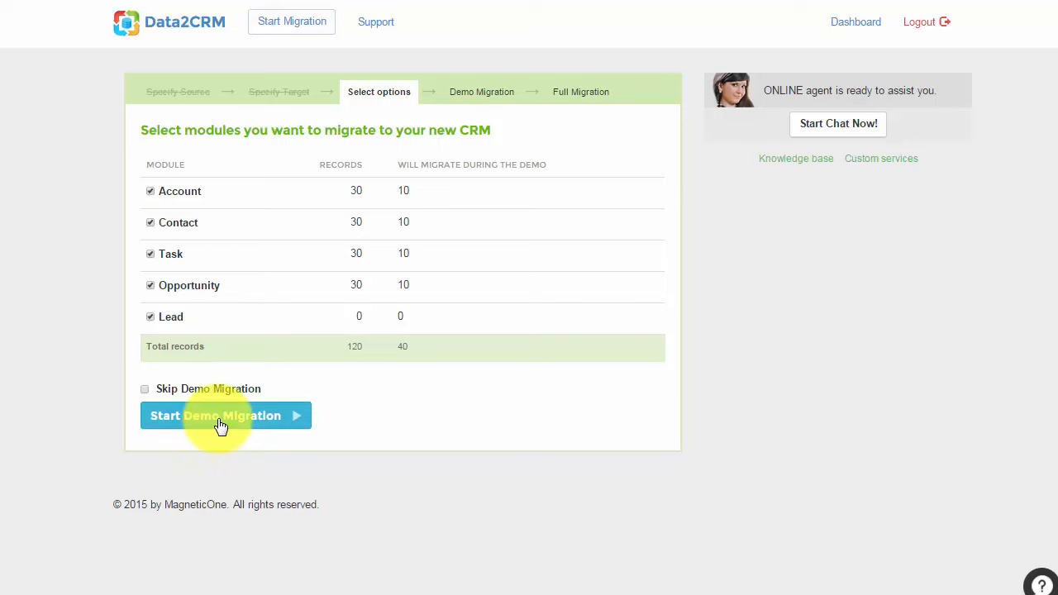
left_click(215, 415)
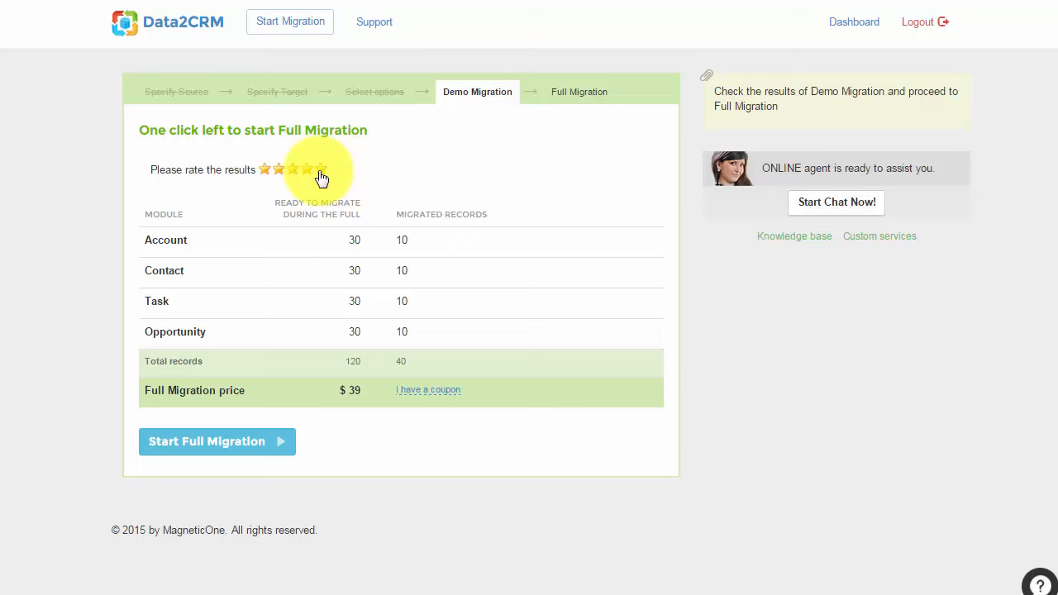
Rate the demo migration five stars and start the full migration
left_click(321, 168)
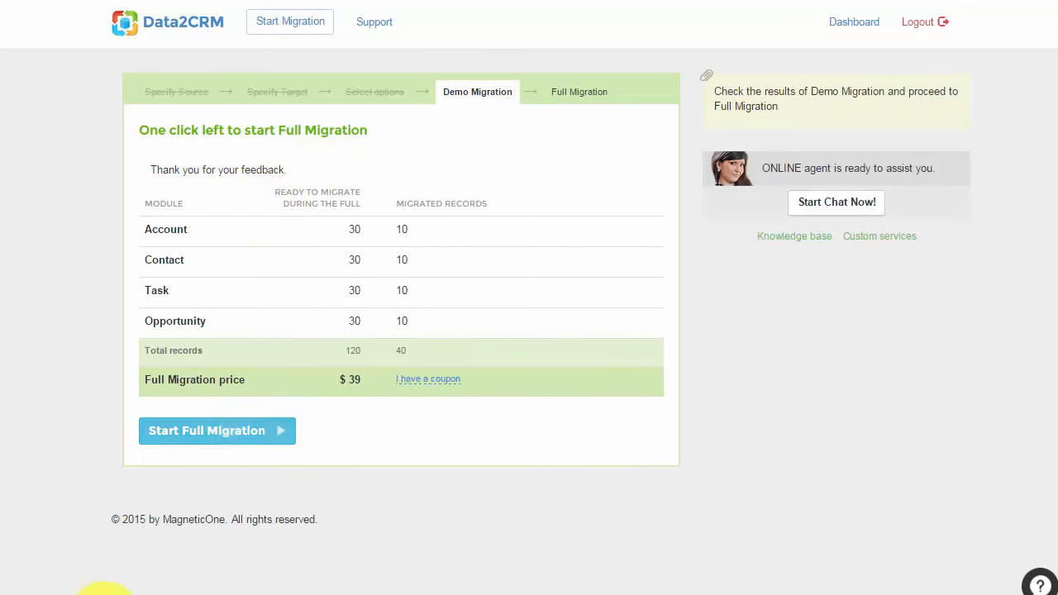
left_click(217, 429)
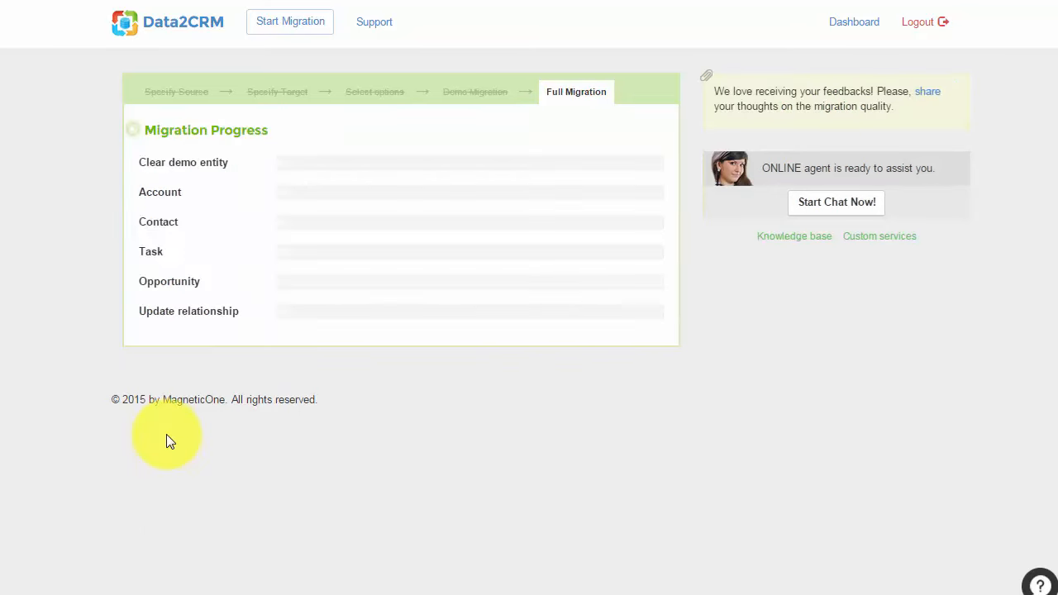